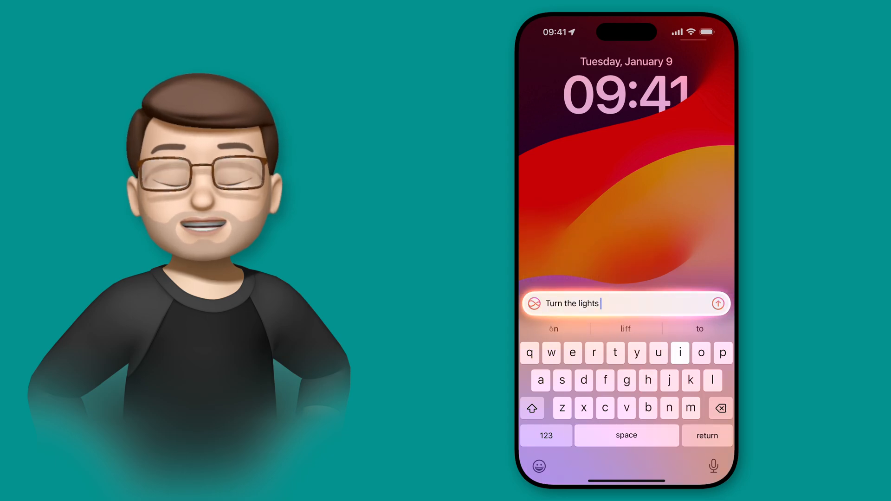
Ask Siri to turn the lights in the lounge off, getting the Lounge Lights off card.
type("in the lounge o")
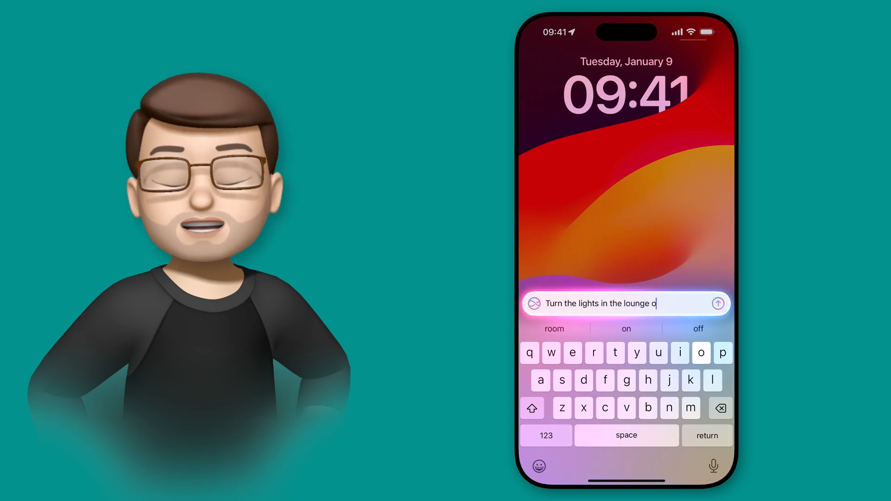
type("ff")
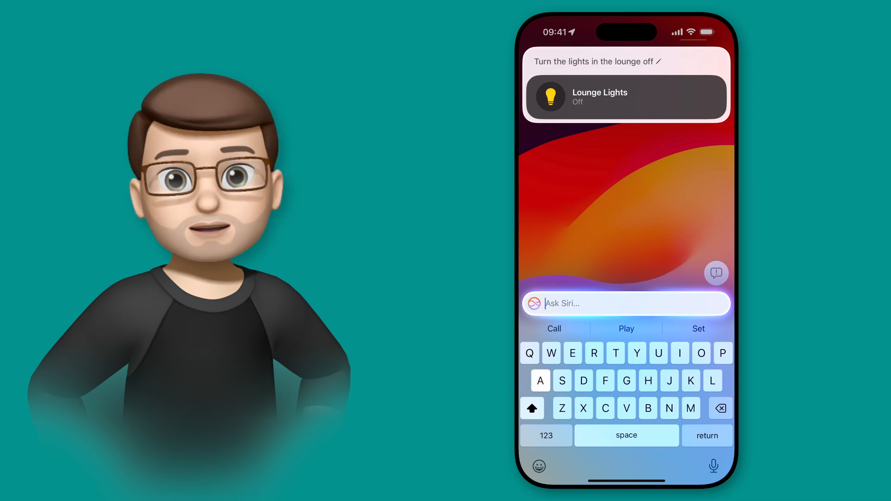
Send the follow-up "And the office ones too" and let Siri return to an empty prompt.
type("And the office ones too")
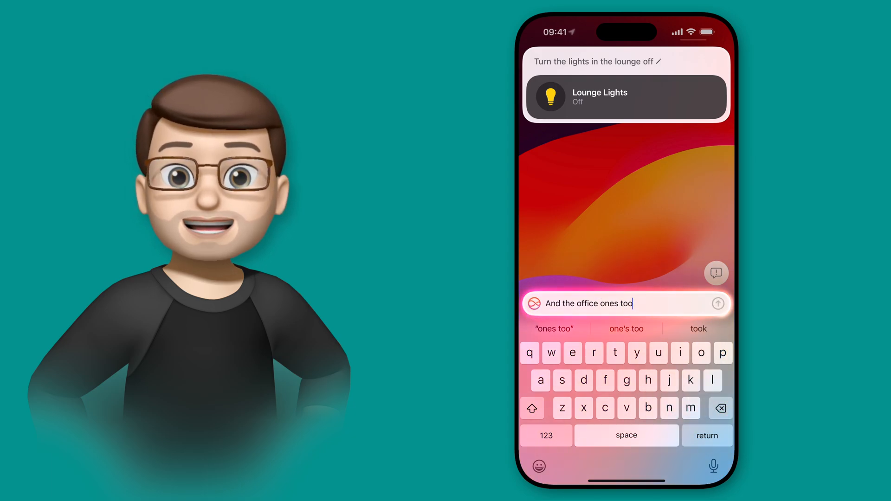
left_click(718, 304)
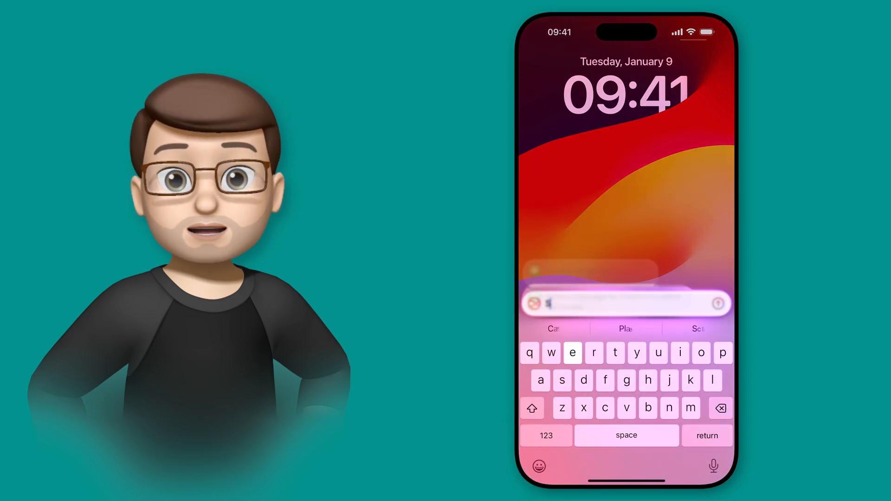
Ask Siri to "Set an alarm for 11am", getting the 11:00 alarm card switched on.
type("Set an alarm for")
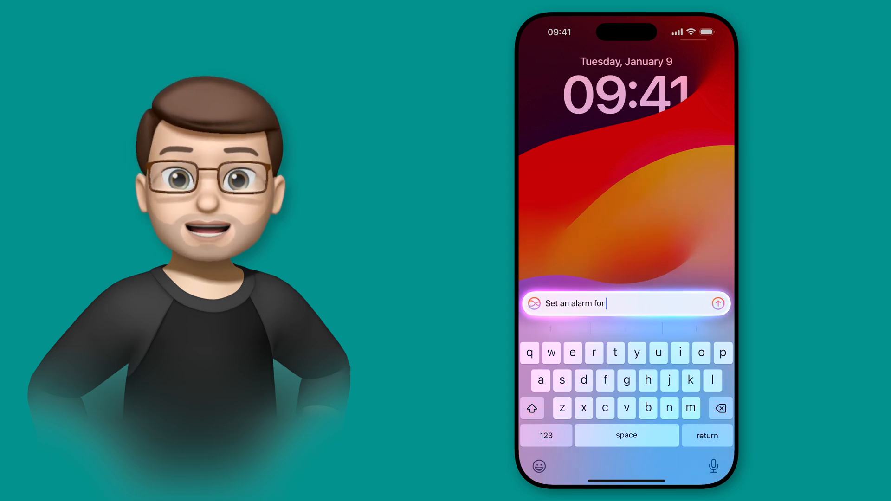
type("11am")
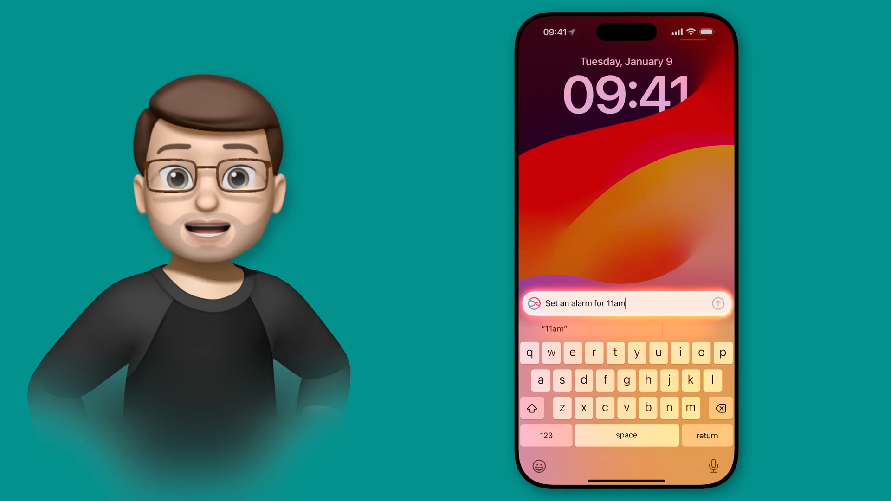
left_click(719, 304)
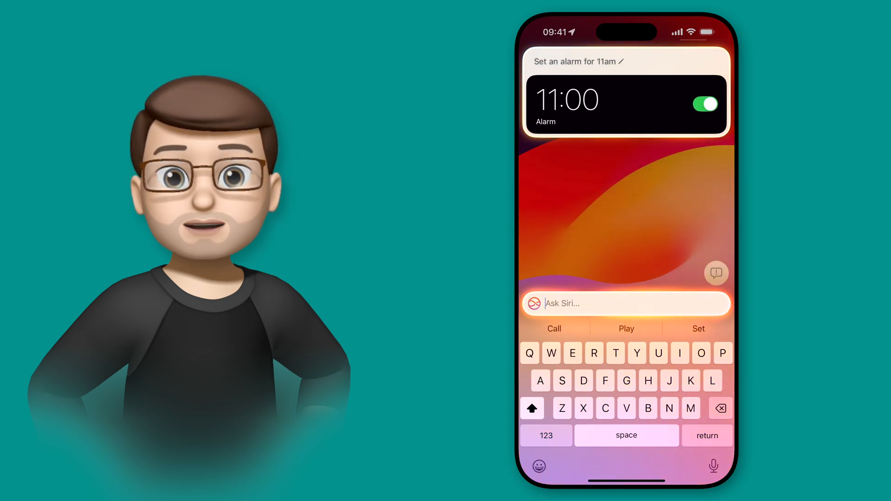